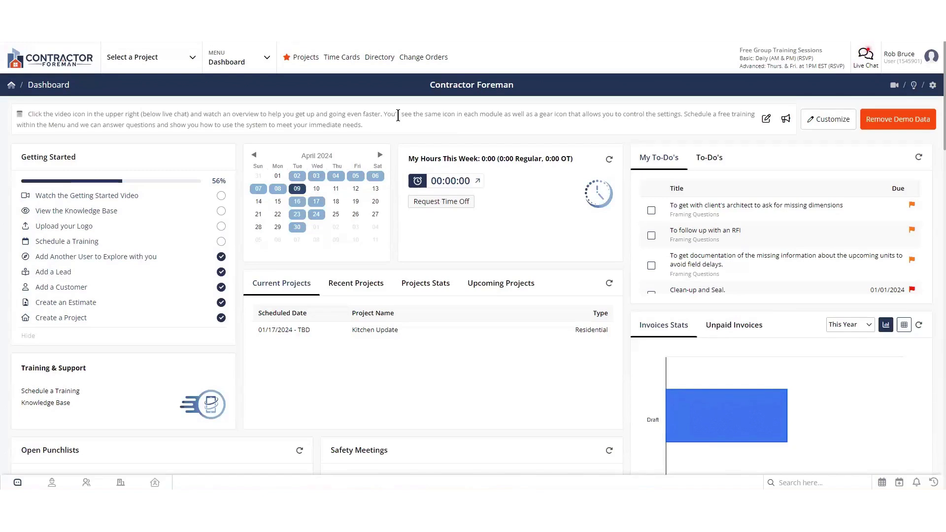
{"action": "mouse_move", "coordinate": [527, 66]}
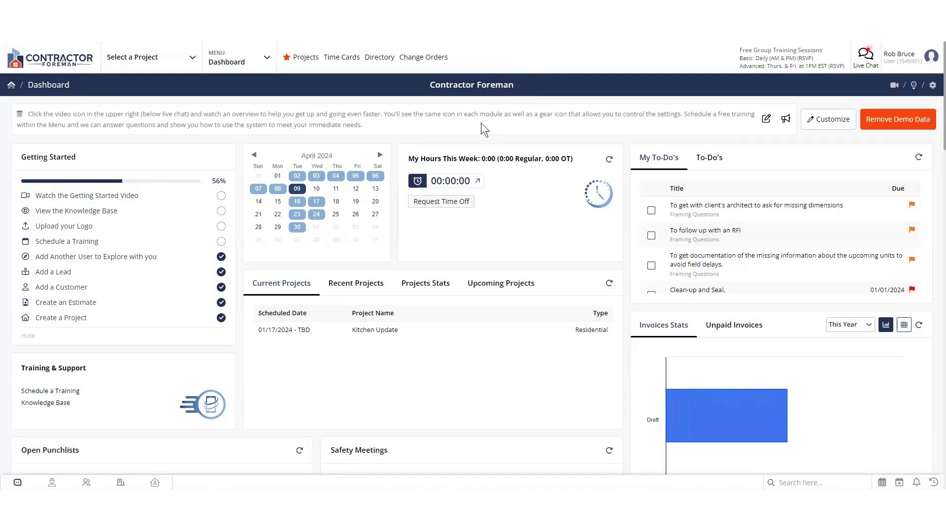
{"action": "mouse_move", "coordinate": [479, 128]}
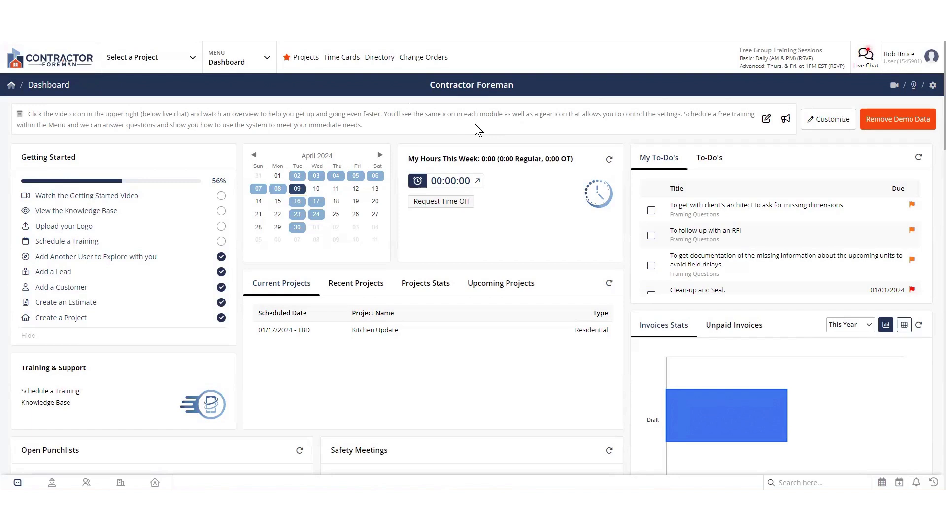
{"action": "mouse_move", "coordinate": [299, 113]}
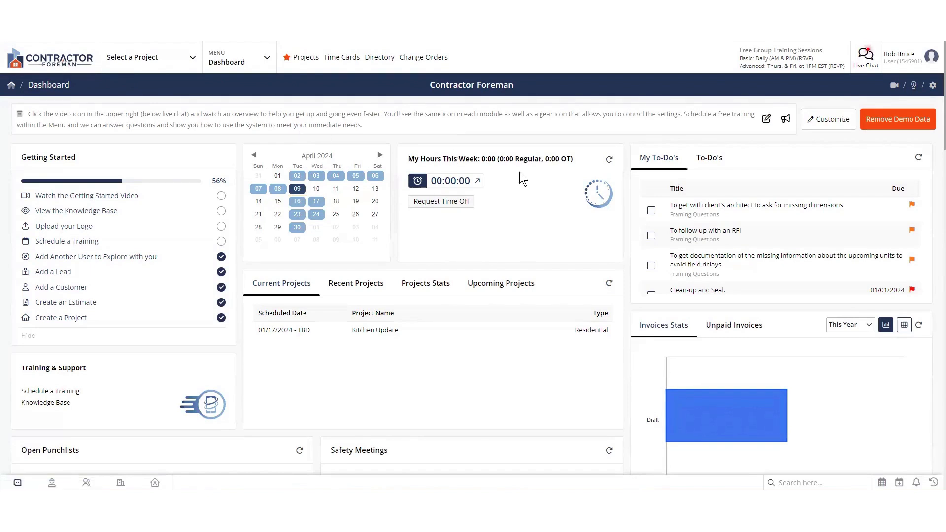
{"action": "mouse_move", "coordinate": [628, 148]}
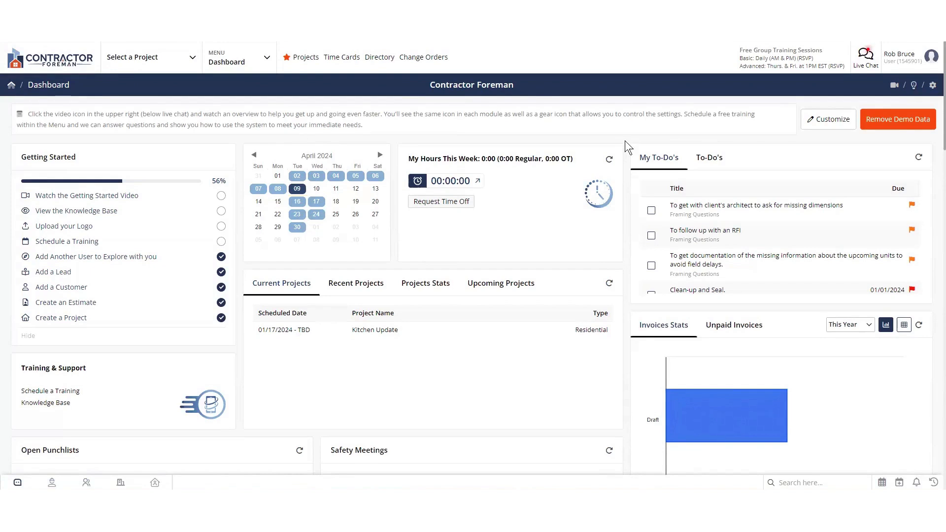
{"action": "mouse_move", "coordinate": [624, 142]}
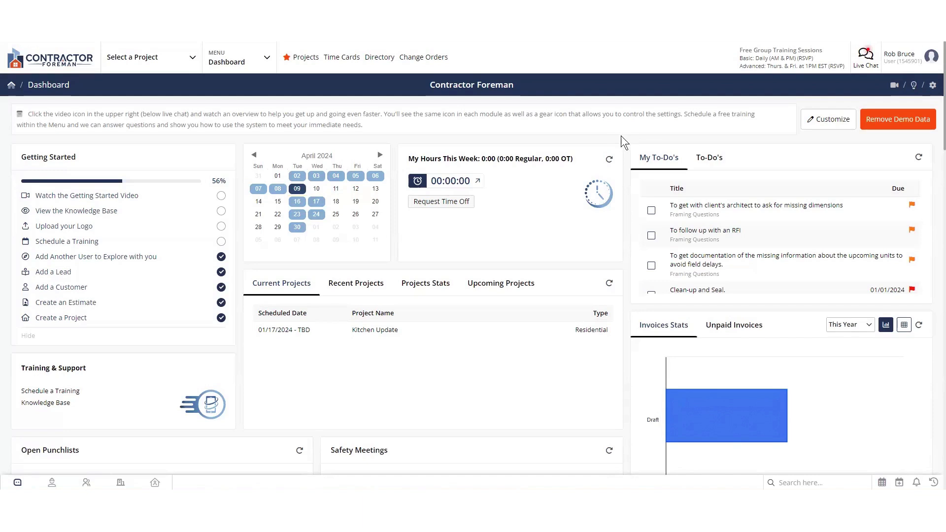
{"action": "mouse_move", "coordinate": [675, 144]}
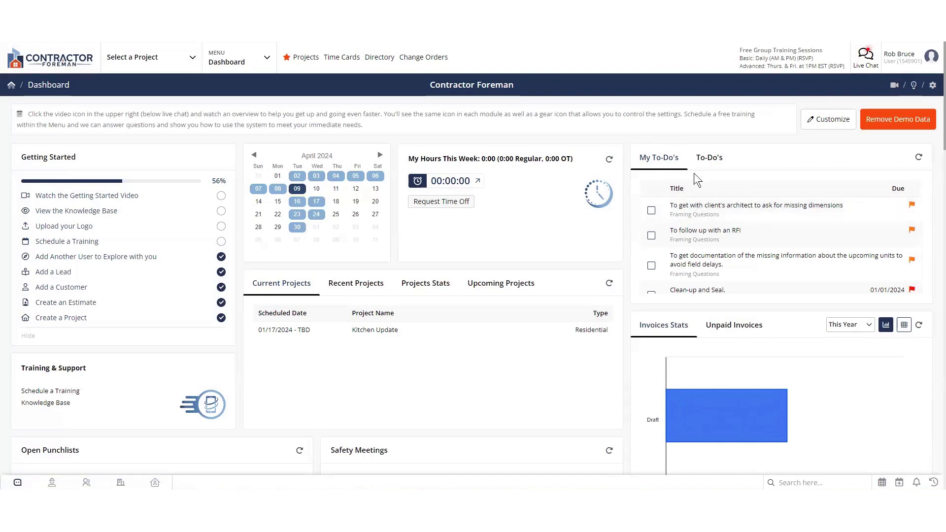
{"action": "mouse_move", "coordinate": [756, 209]}
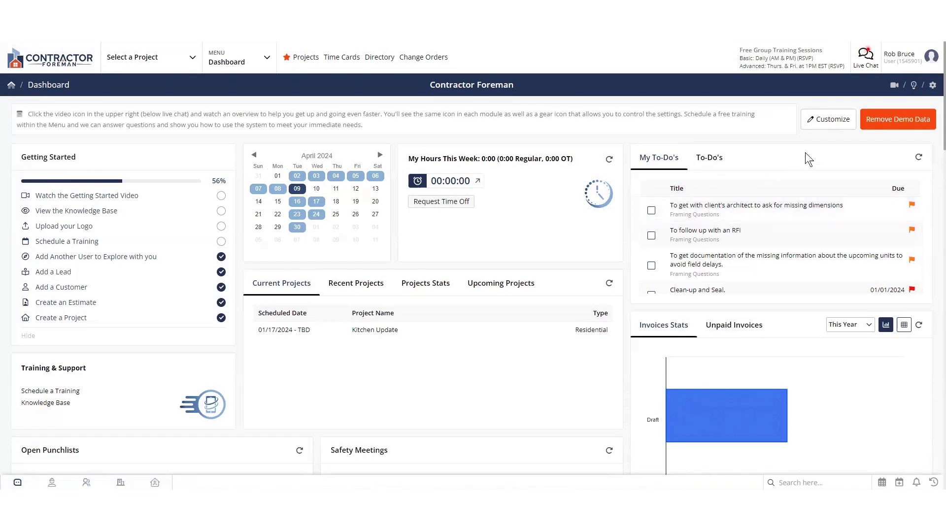
Step: Enter customize mode and review the Manage Widgets checklist of available dashboard widgets
{"action": "left_click", "coordinate": [832, 119]}
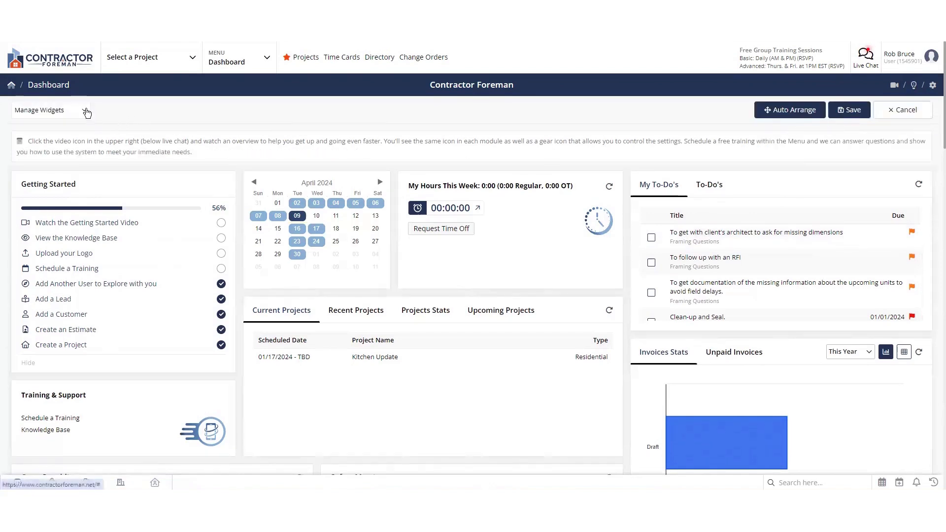
{"action": "left_click", "coordinate": [48, 109]}
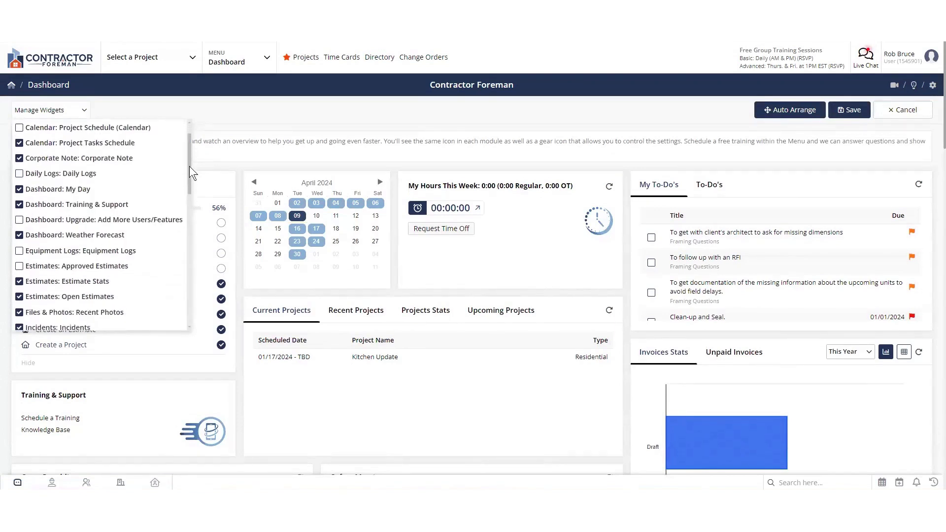
{"action": "scroll", "scroll_direction": "down", "scroll_amount": 3}
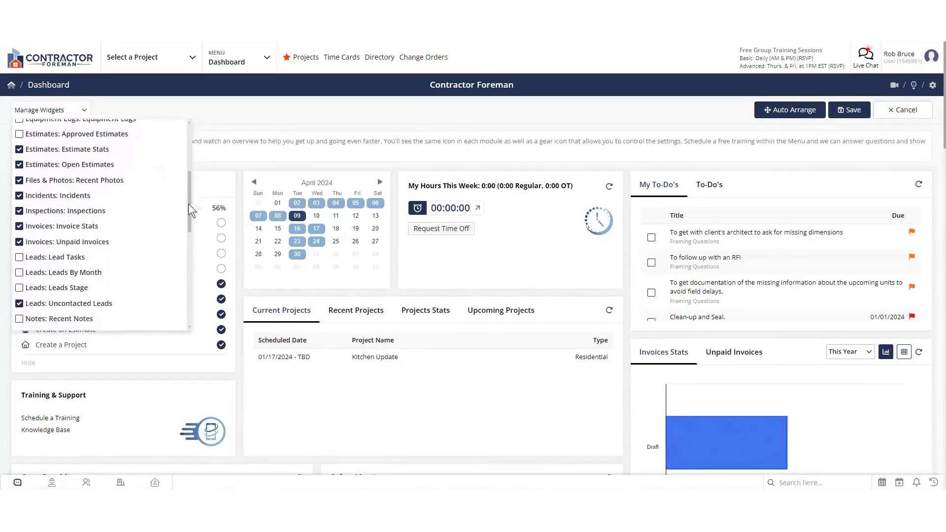
{"action": "scroll", "scroll_direction": "down", "scroll_amount": 3}
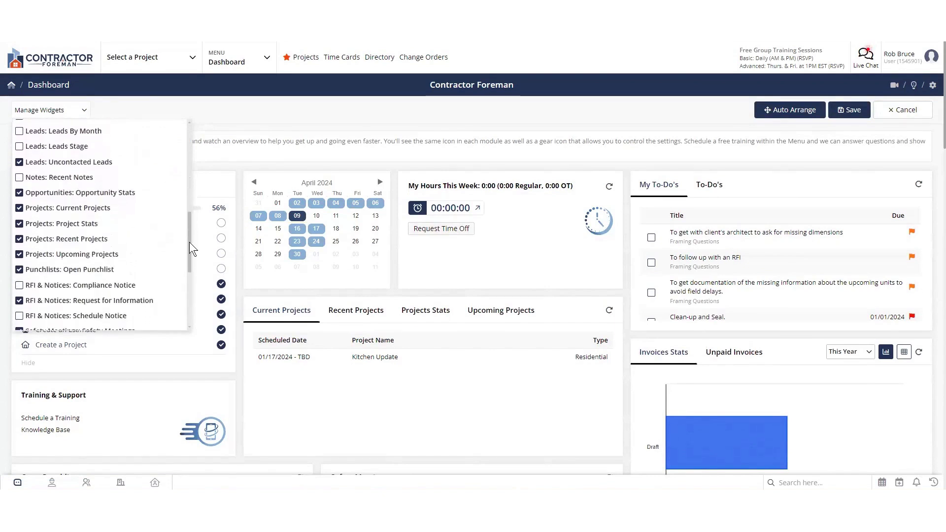
{"action": "scroll", "scroll_direction": "down", "scroll_amount": 3}
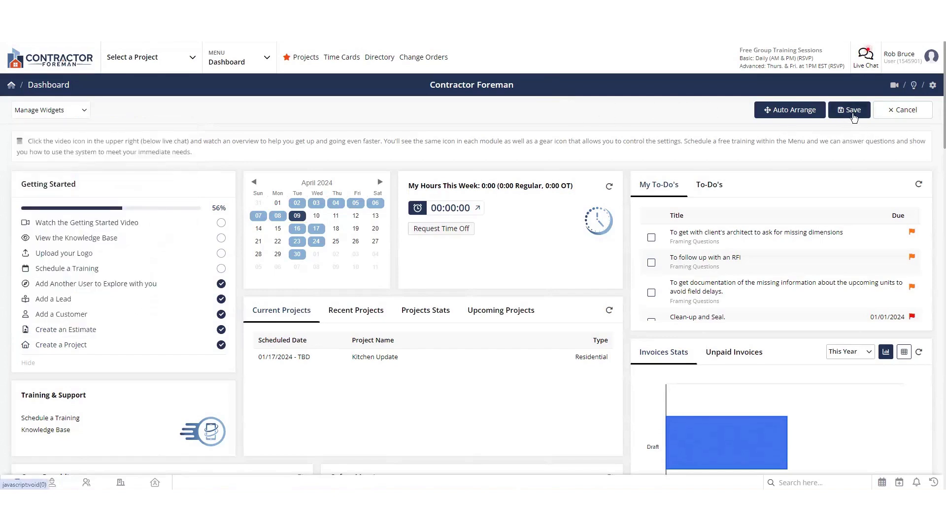
Step: Save the dashboard layout and leave customize mode
{"action": "left_click", "coordinate": [849, 109]}
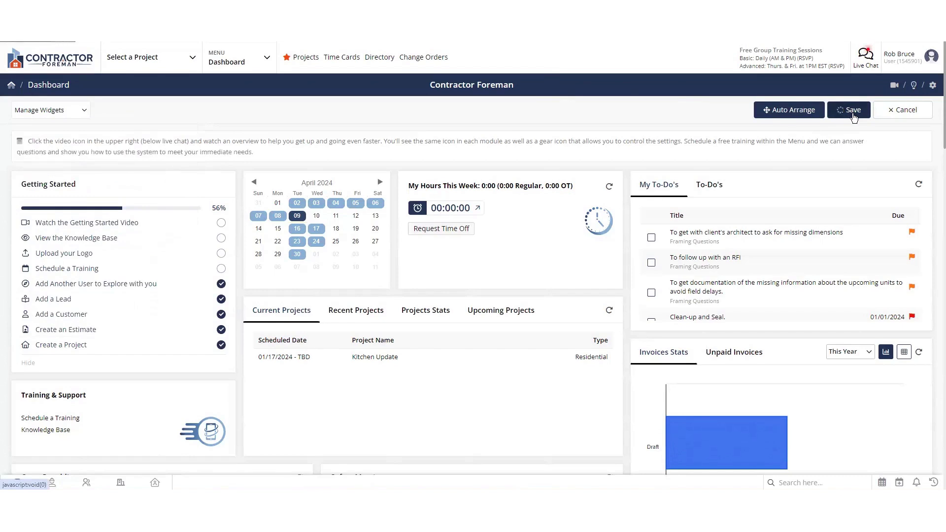
{"action": "left_click", "coordinate": [853, 110]}
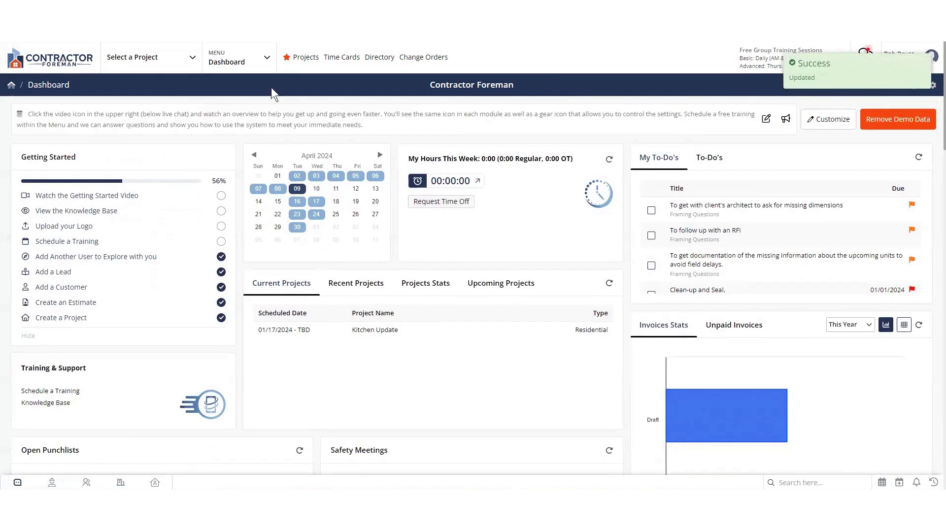
Step: Show the full module menu grouped into Project Management, Financials, People, Documents and Settings & Support
{"action": "left_click", "coordinate": [236, 57]}
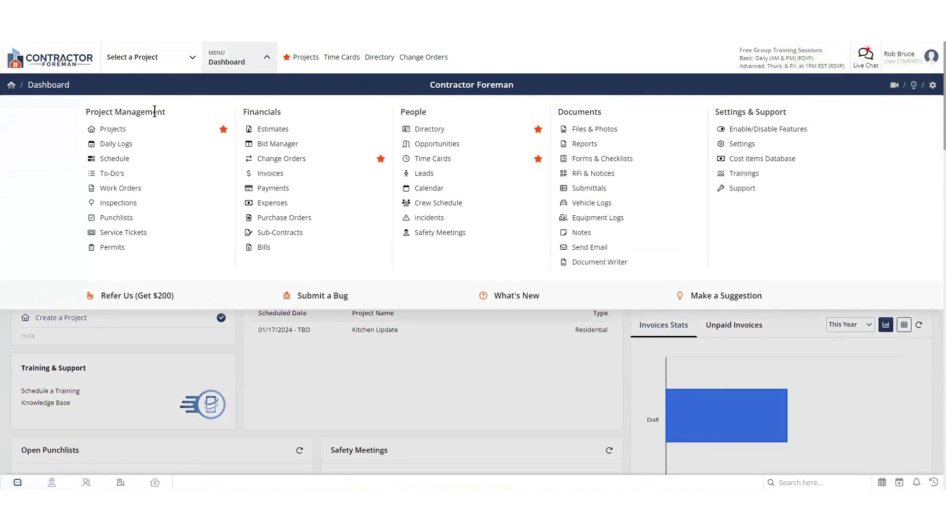
{"action": "mouse_move", "coordinate": [705, 127]}
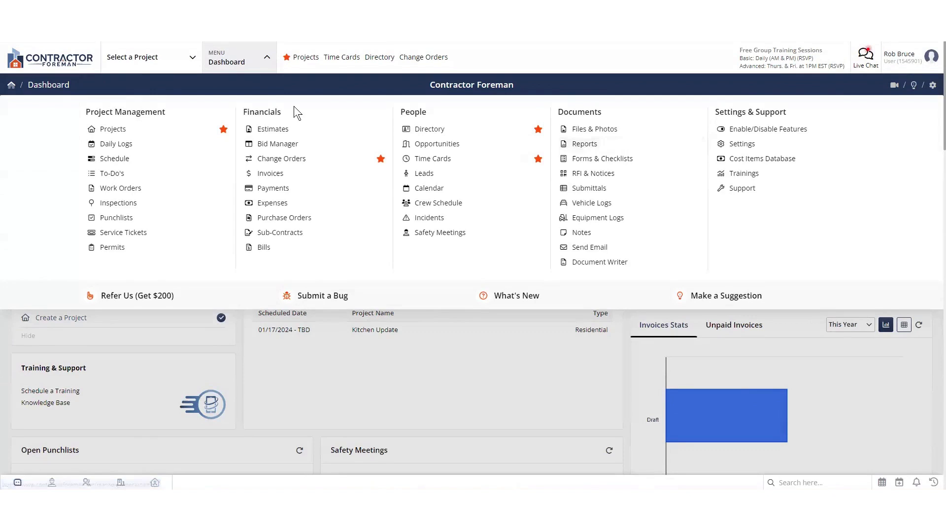
{"action": "mouse_move", "coordinate": [193, 109]}
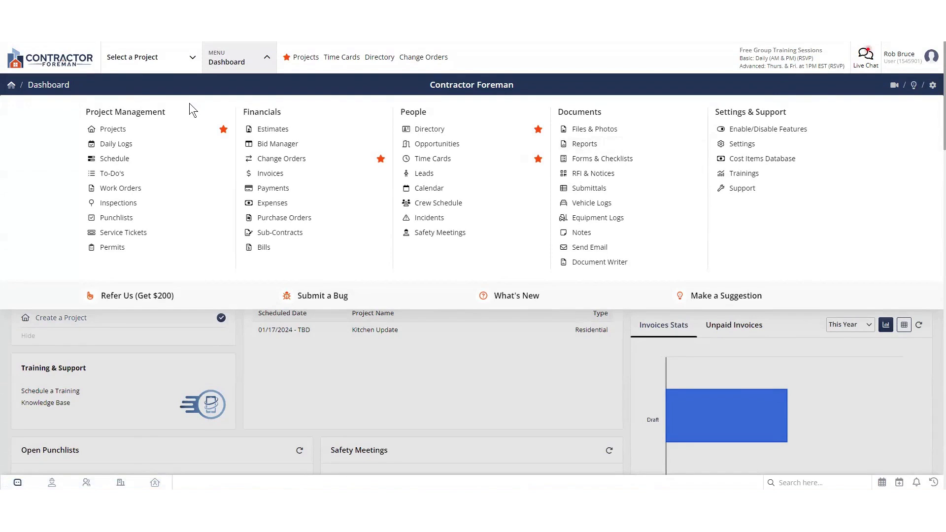
{"action": "mouse_move", "coordinate": [112, 131]}
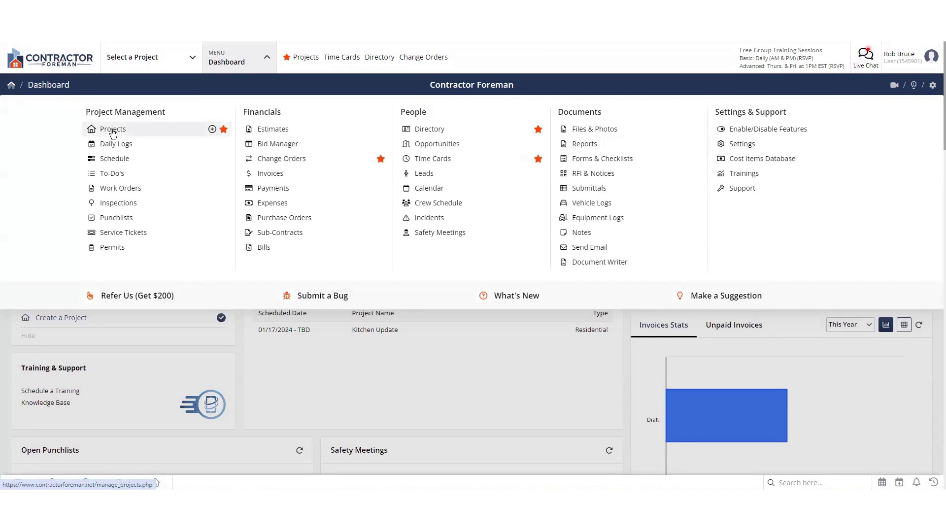
{"action": "mouse_move", "coordinate": [280, 158]}
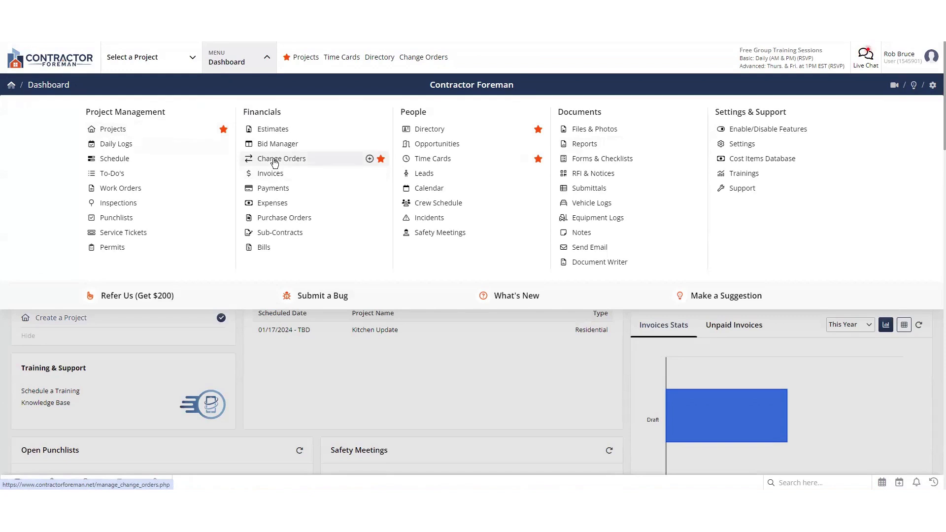
{"action": "mouse_move", "coordinate": [292, 163]}
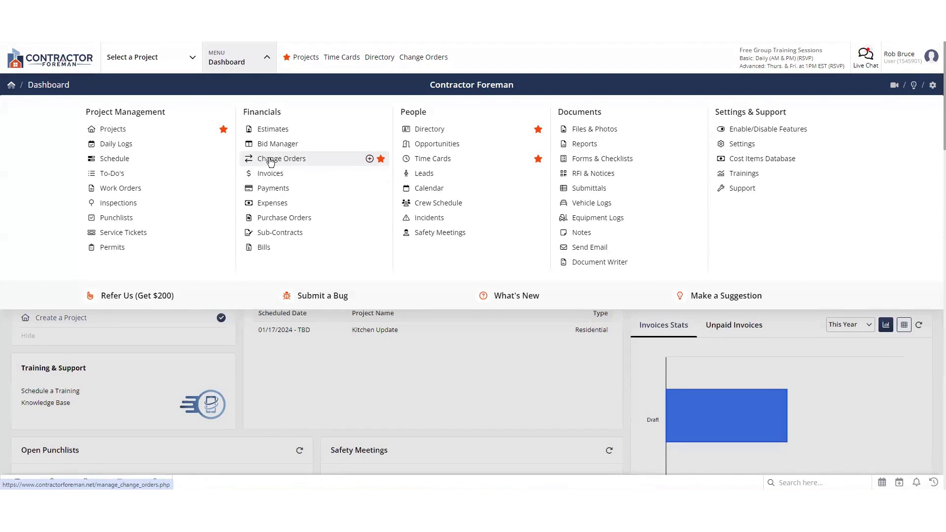
{"action": "mouse_move", "coordinate": [285, 161]}
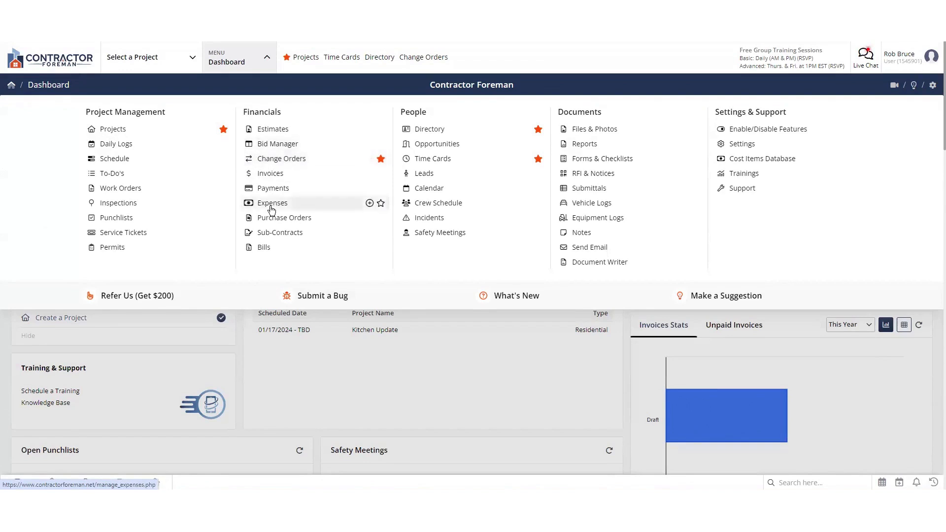
{"action": "mouse_move", "coordinate": [382, 190]}
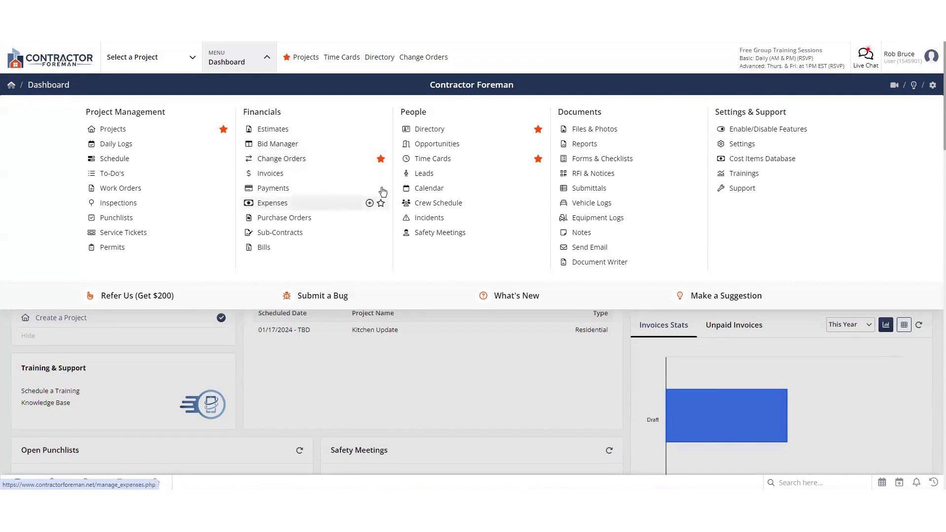
{"action": "mouse_move", "coordinate": [439, 213]}
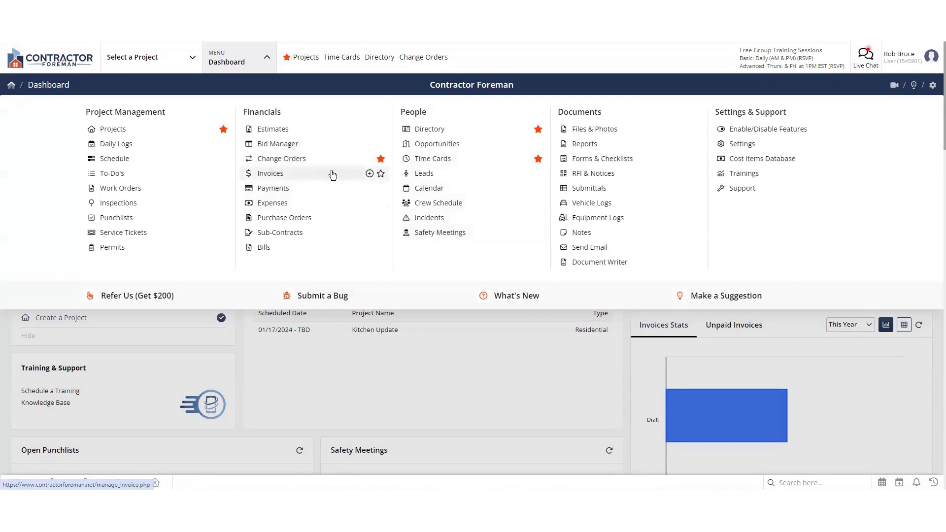
{"action": "mouse_move", "coordinate": [273, 128]}
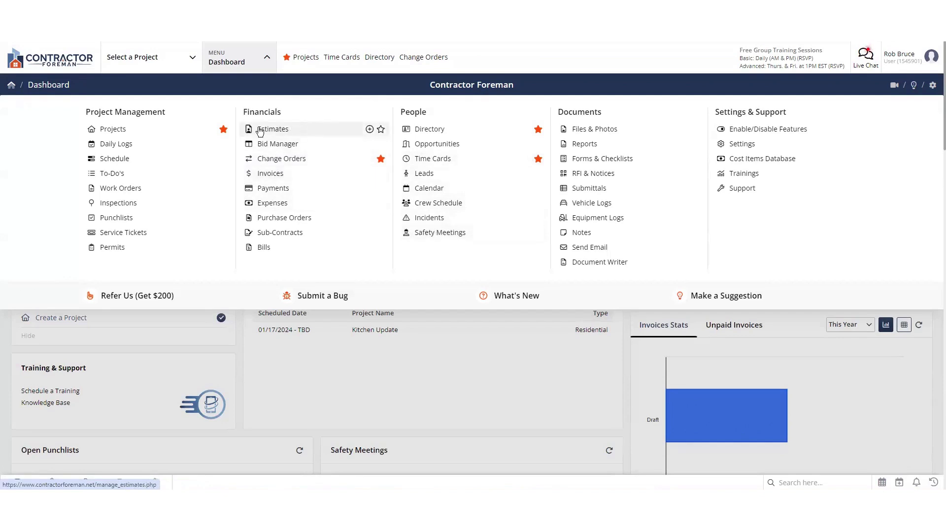
{"action": "mouse_move", "coordinate": [263, 131]}
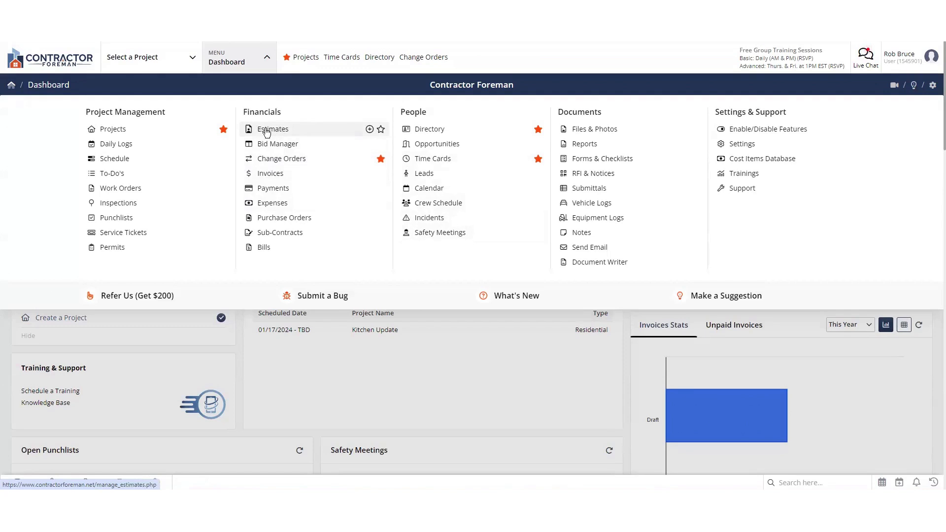
{"action": "mouse_move", "coordinate": [281, 133]}
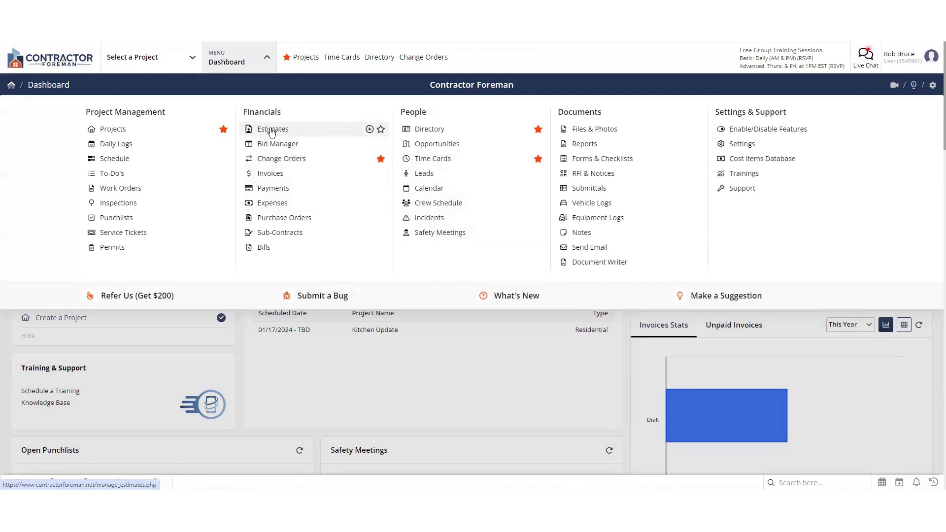
{"action": "mouse_move", "coordinate": [171, 133]}
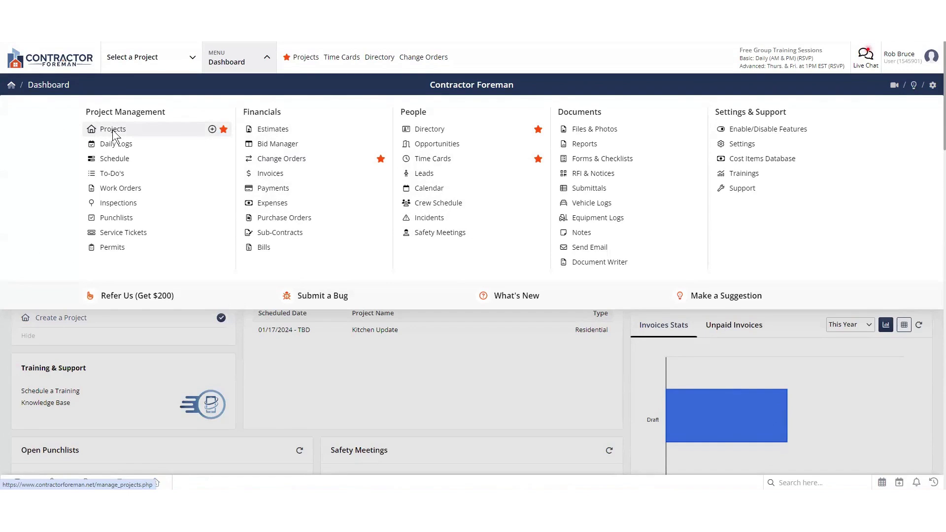
{"action": "mouse_move", "coordinate": [113, 134]}
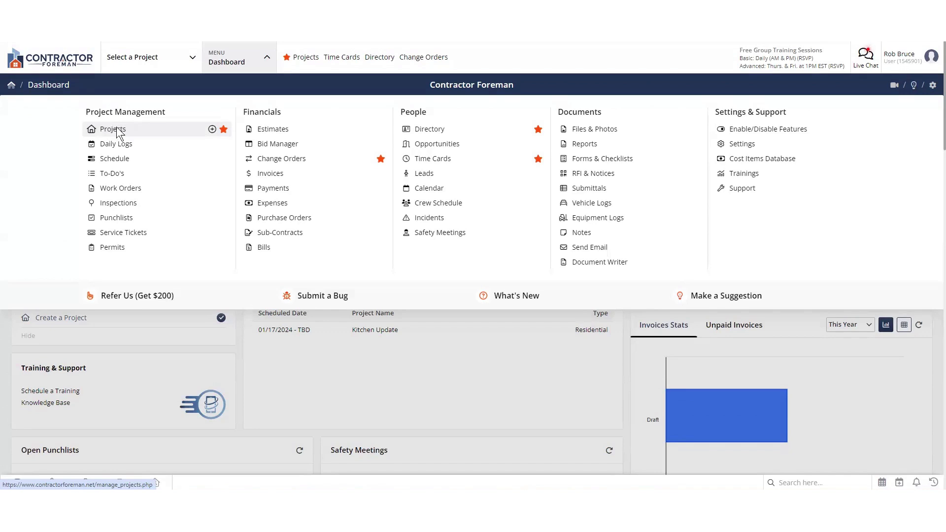
{"action": "mouse_move", "coordinate": [162, 136]}
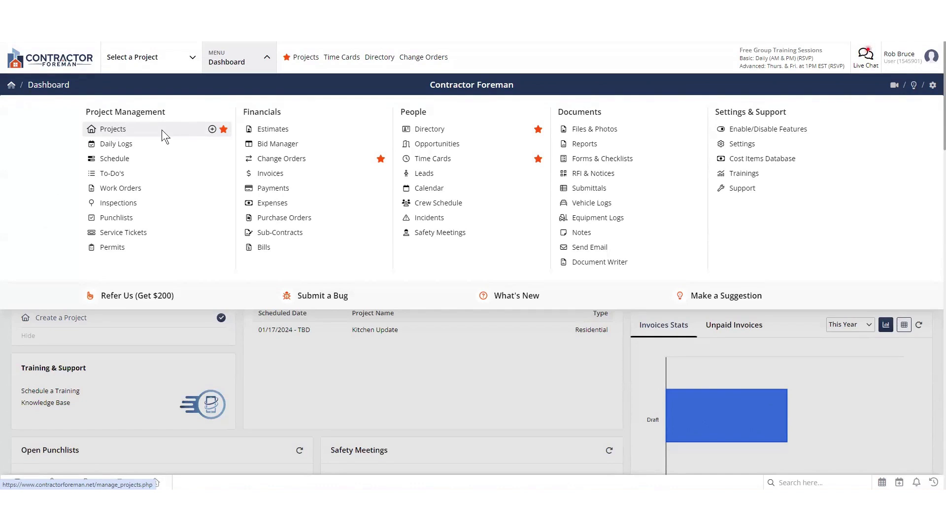
{"action": "mouse_move", "coordinate": [165, 135]}
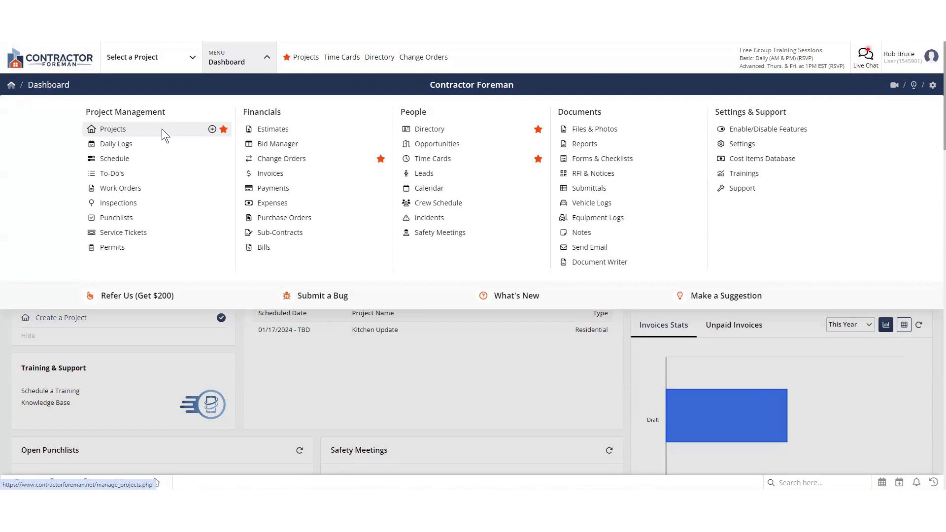
{"action": "mouse_move", "coordinate": [432, 158]}
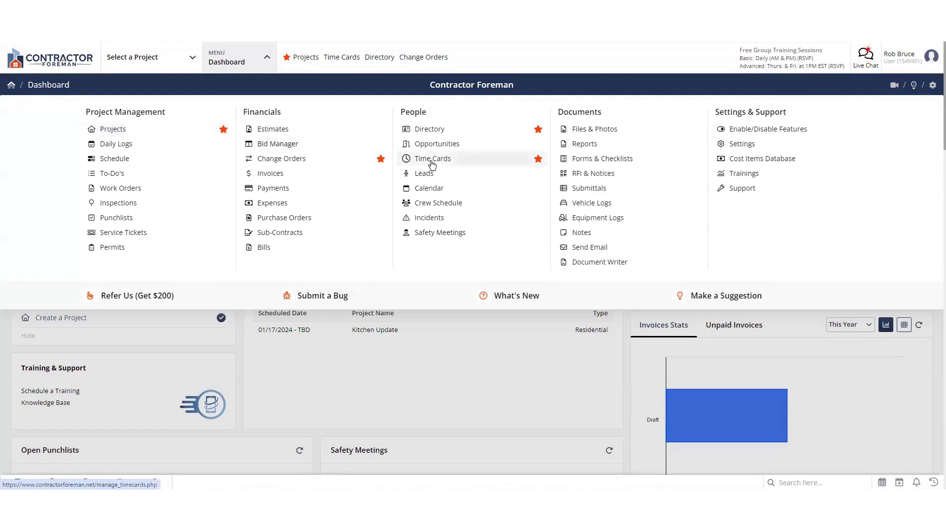
{"action": "mouse_move", "coordinate": [146, 147]}
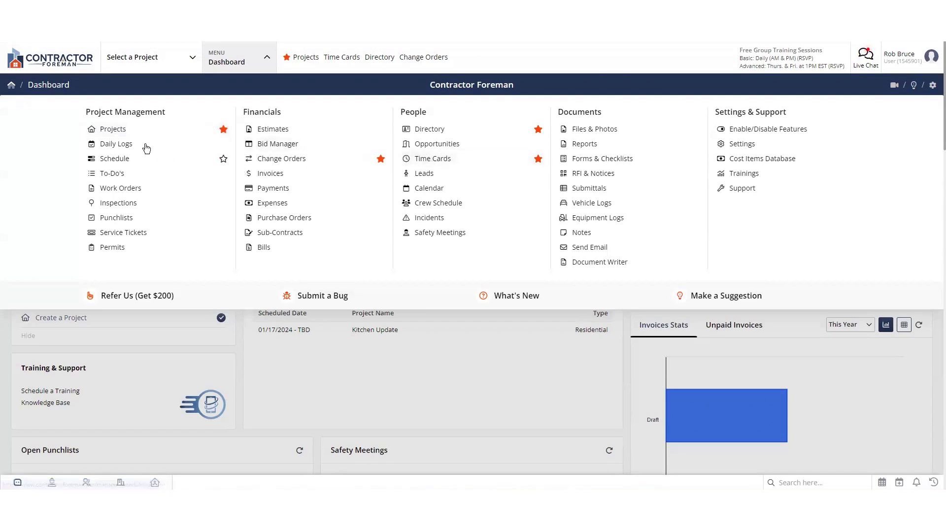
{"action": "mouse_move", "coordinate": [115, 144]}
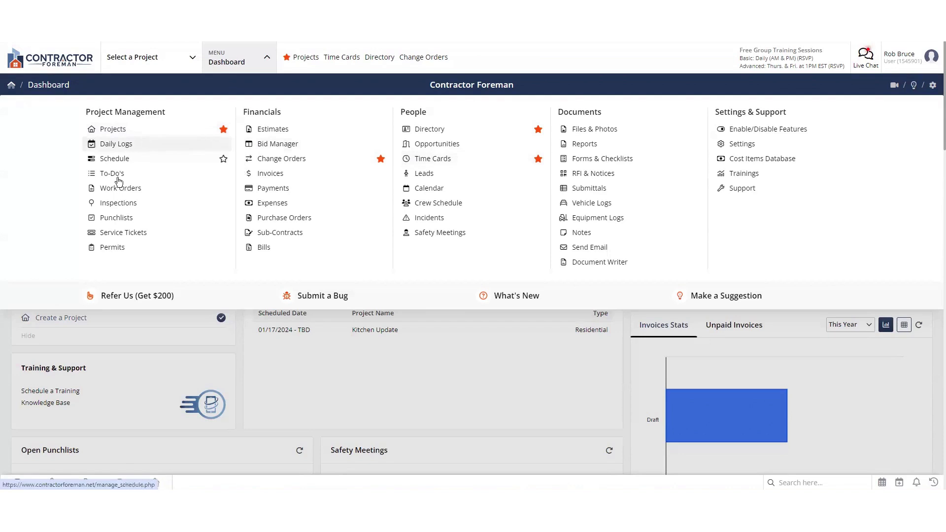
{"action": "mouse_move", "coordinate": [119, 207]}
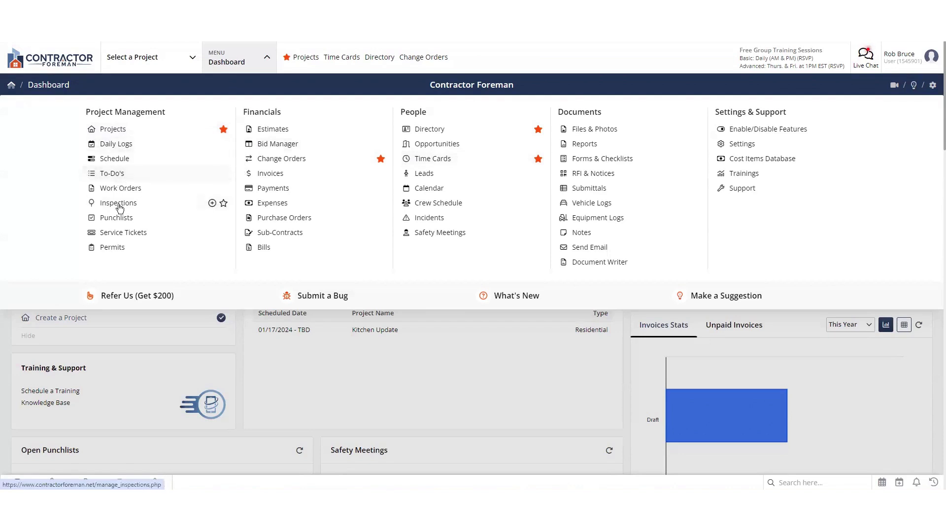
{"action": "mouse_move", "coordinate": [116, 217]}
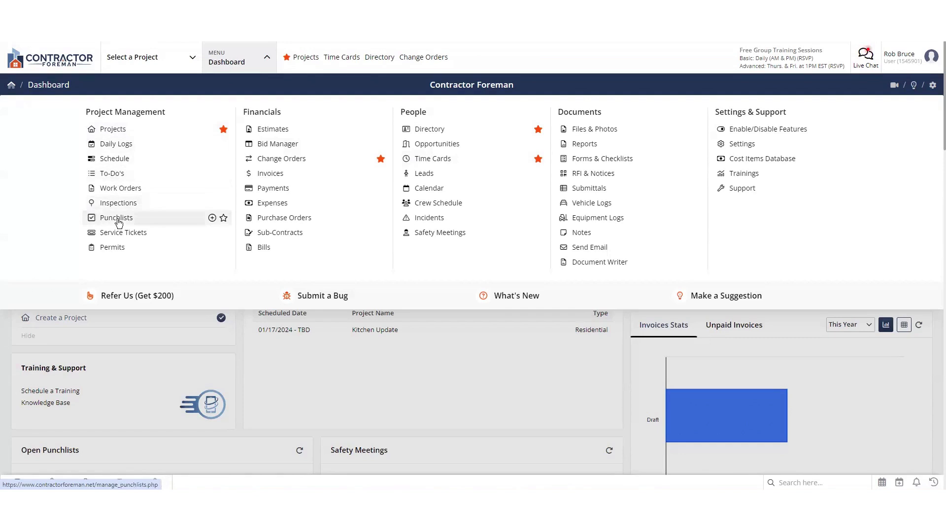
{"action": "mouse_move", "coordinate": [439, 233]}
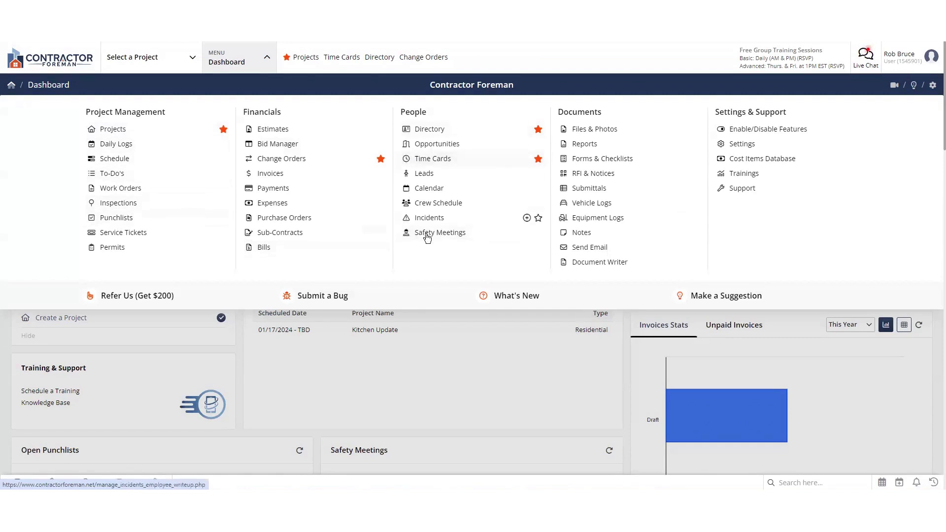
{"action": "mouse_move", "coordinate": [439, 233]}
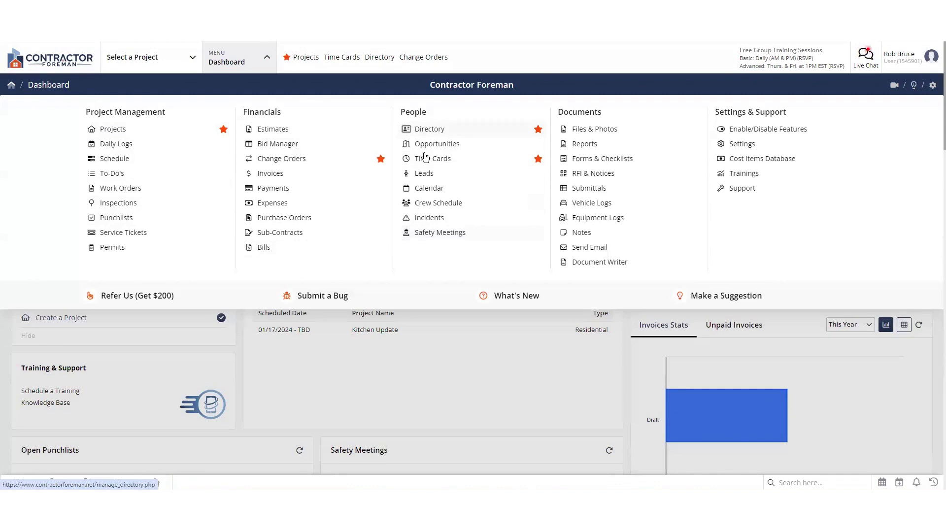
{"action": "mouse_move", "coordinate": [439, 233]}
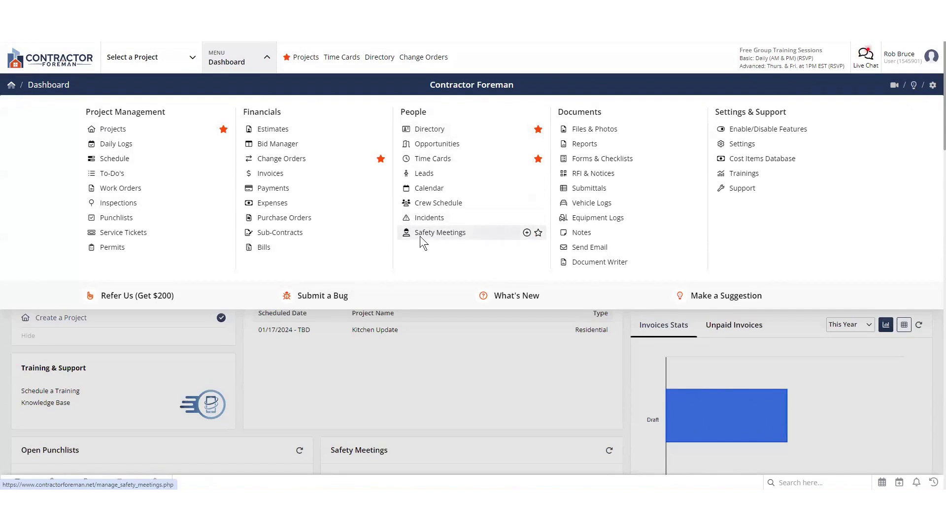
{"action": "mouse_move", "coordinate": [432, 158]}
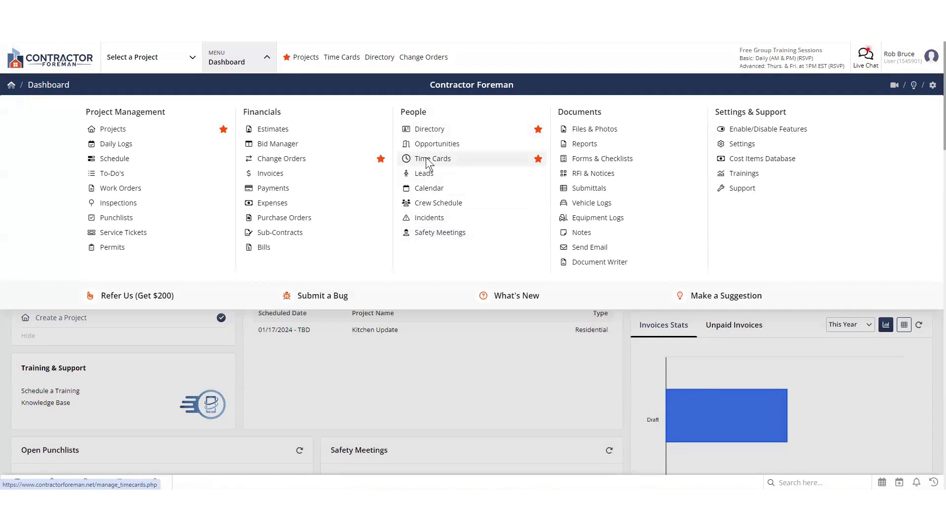
{"action": "mouse_move", "coordinate": [111, 175]}
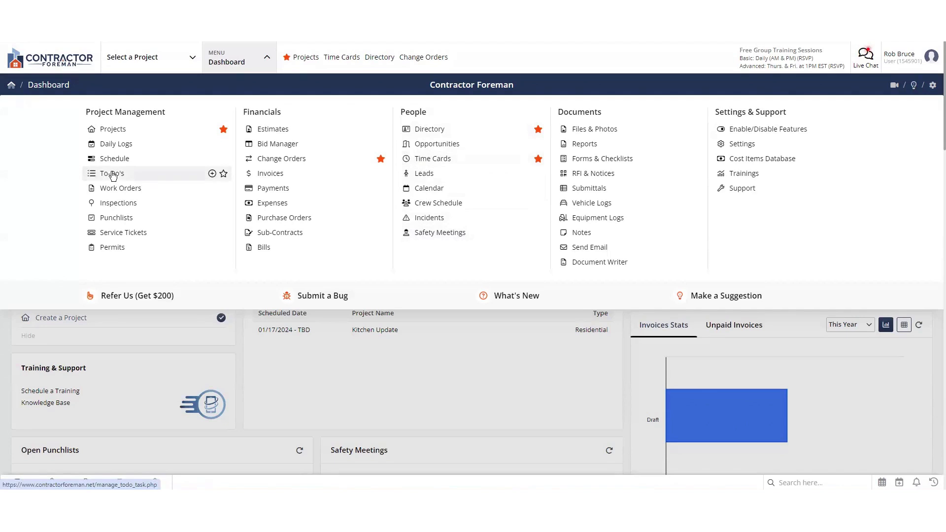
{"action": "mouse_move", "coordinate": [121, 179]}
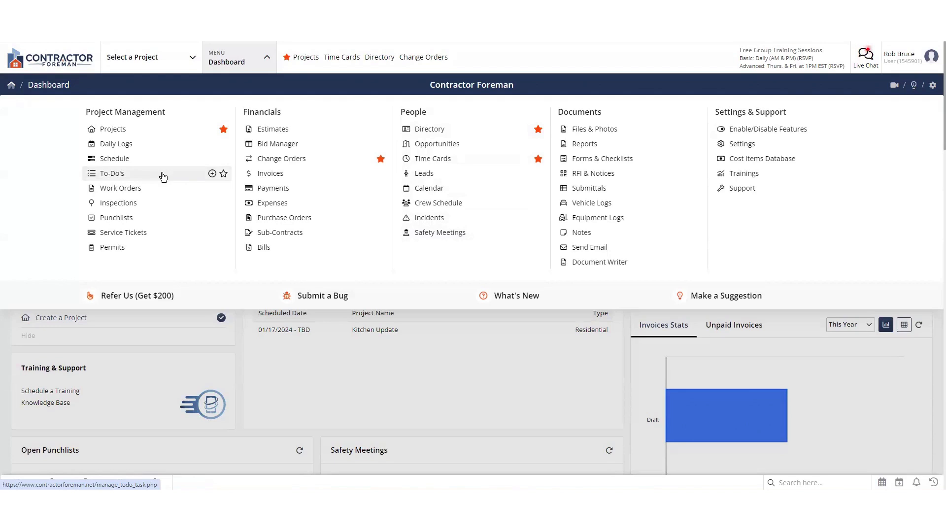
{"action": "mouse_move", "coordinate": [213, 203]}
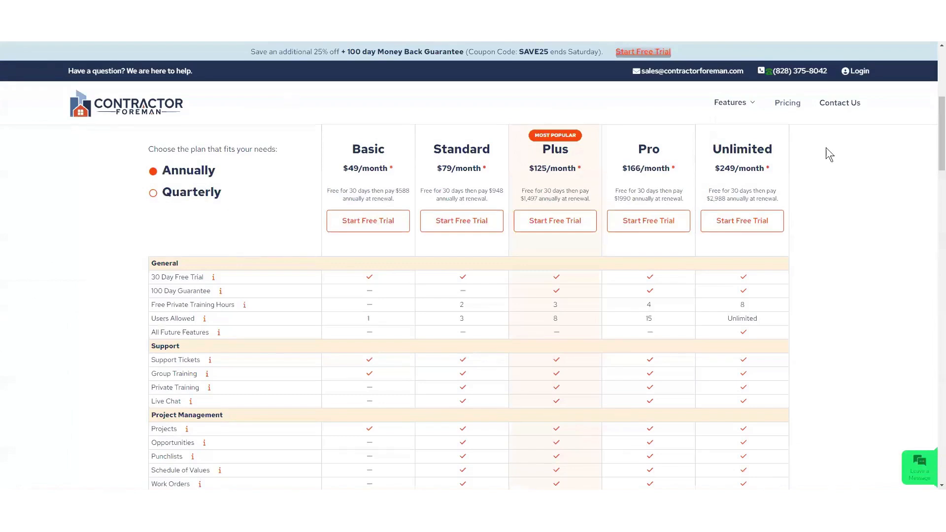
{"action": "mouse_move", "coordinate": [934, 103]}
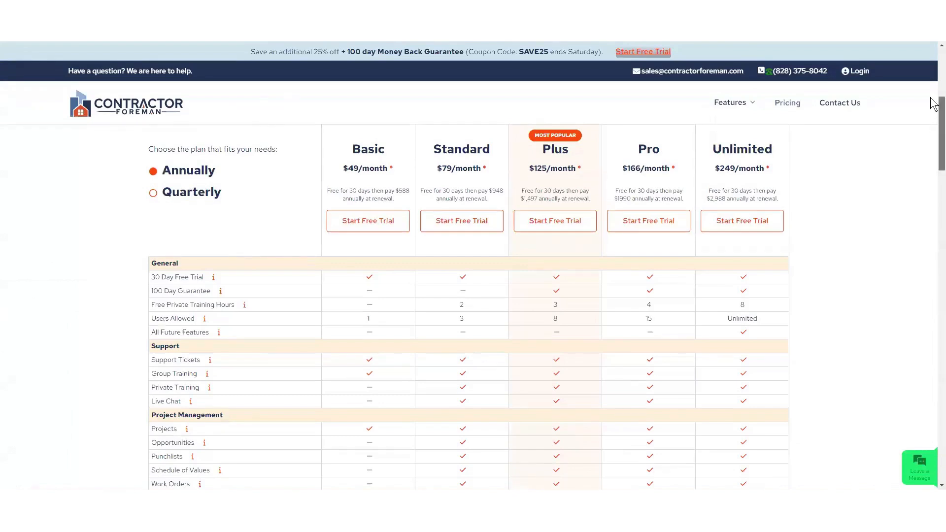
Step: Scroll the Pricing page between its top section and the Basic-to-Unlimited plan comparison table
{"action": "scroll", "scroll_direction": "up", "scroll_amount": 3}
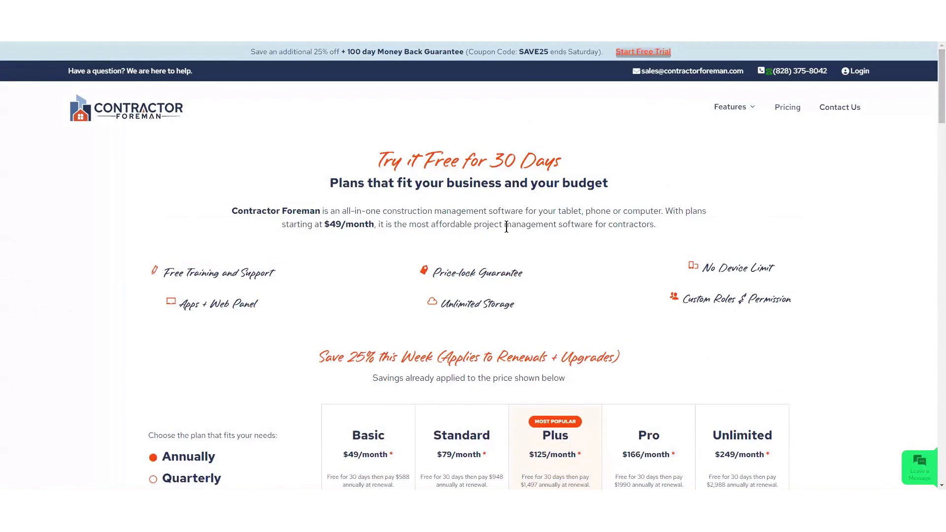
{"action": "mouse_move", "coordinate": [501, 254]}
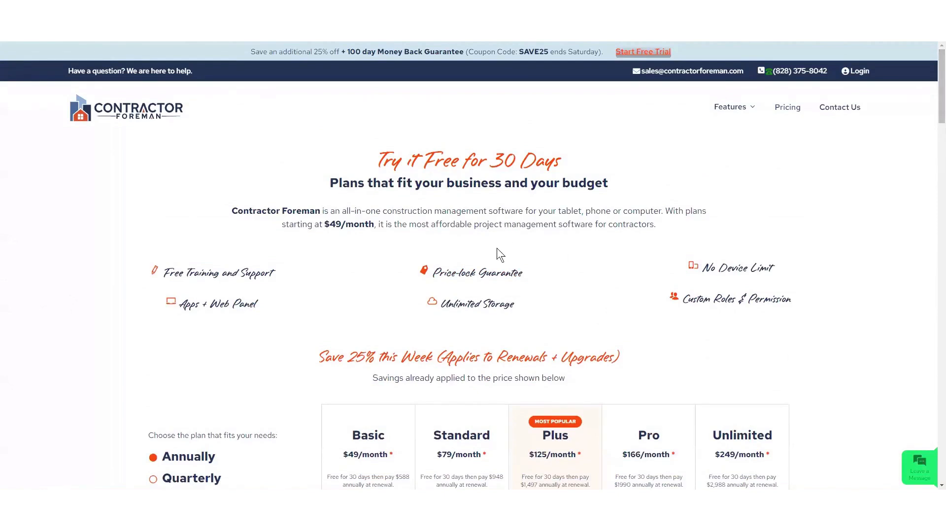
{"action": "mouse_move", "coordinate": [491, 255]}
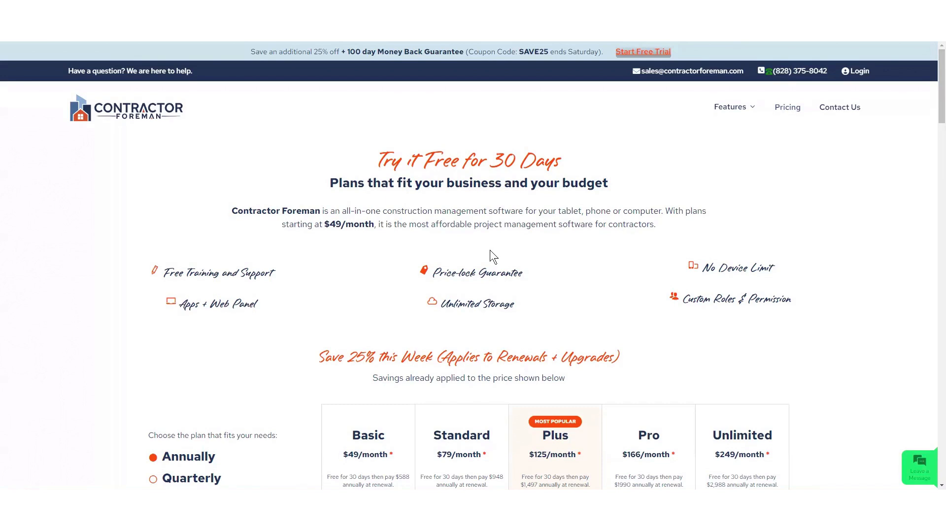
{"action": "mouse_move", "coordinate": [536, 269]}
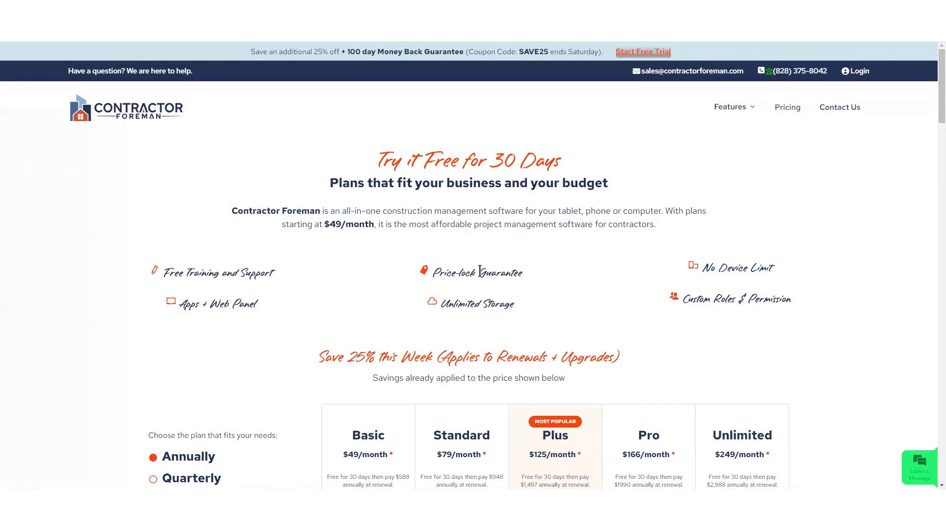
{"action": "mouse_move", "coordinate": [933, 116]}
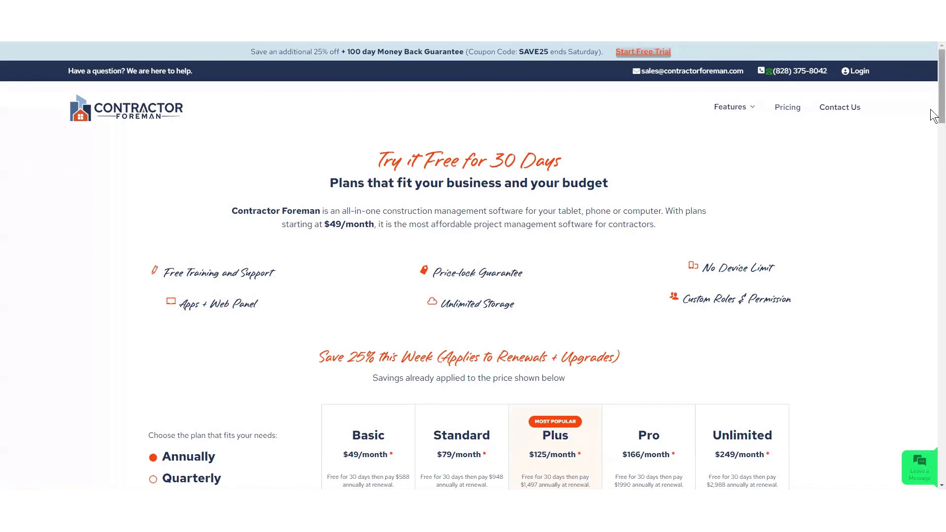
{"action": "scroll", "scroll_direction": "down", "scroll_amount": 3}
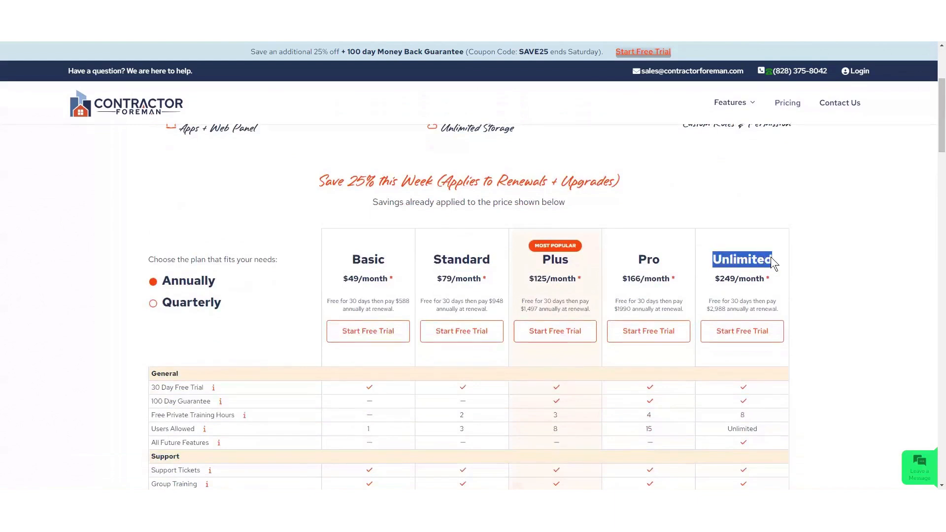
{"action": "mouse_move", "coordinate": [718, 286]}
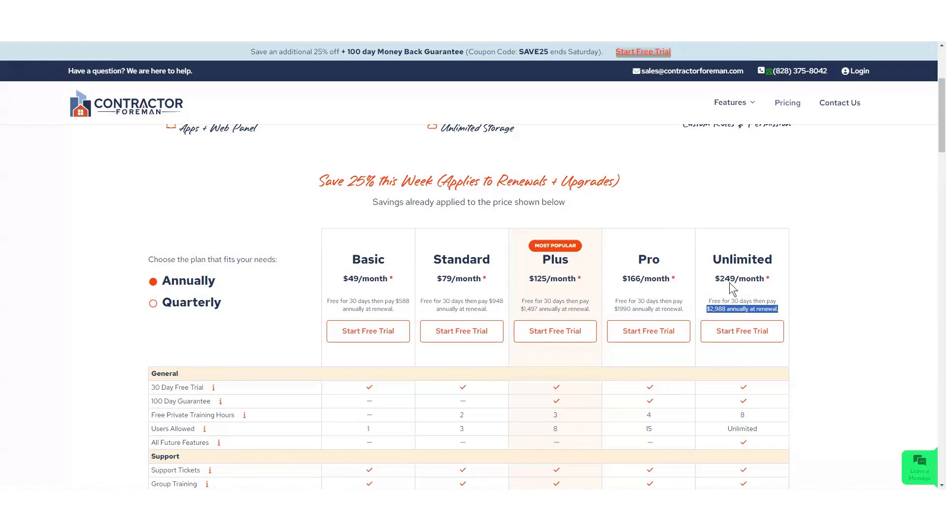
{"action": "mouse_move", "coordinate": [571, 281]}
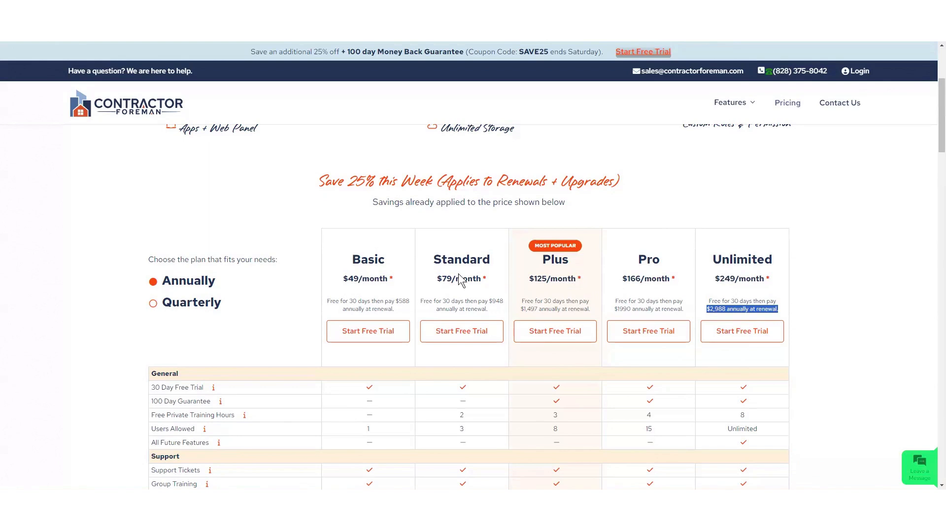
{"action": "mouse_move", "coordinate": [165, 409]}
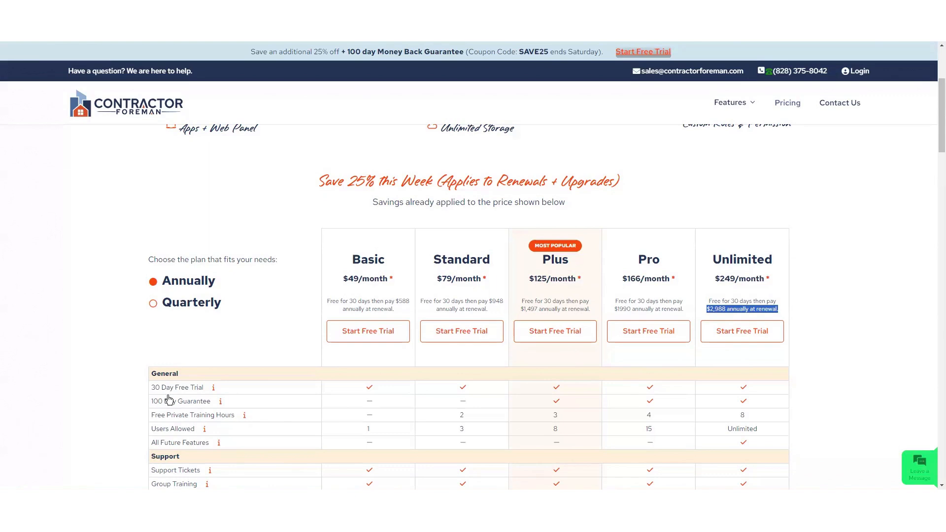
{"action": "mouse_move", "coordinate": [170, 406]}
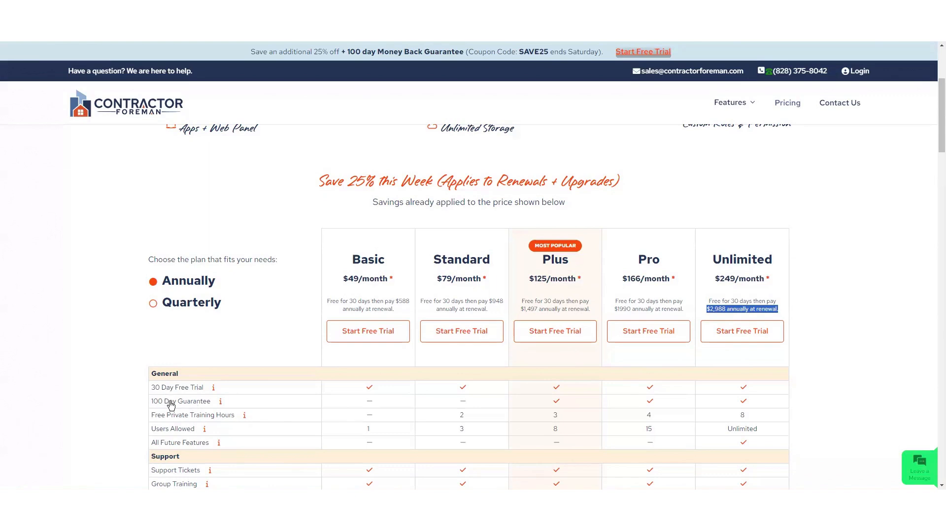
{"action": "mouse_move", "coordinate": [204, 421]}
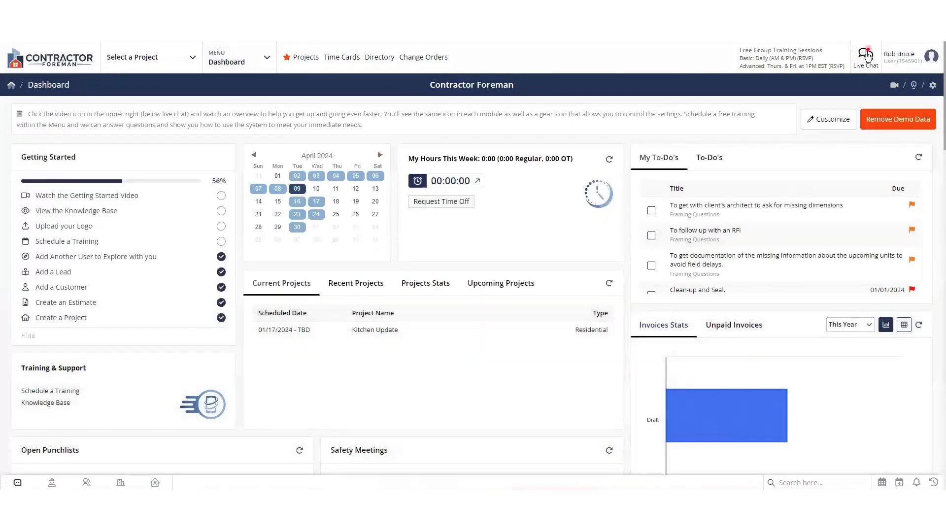
Step: Bring up the Live Chat support window from the dashboard, then minimize it again
{"action": "left_click", "coordinate": [866, 55]}
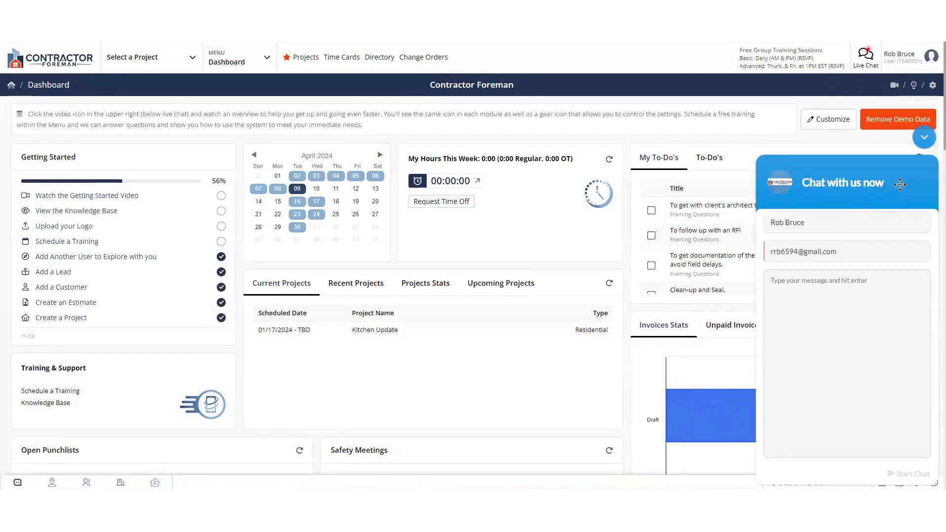
{"action": "left_click", "coordinate": [924, 137]}
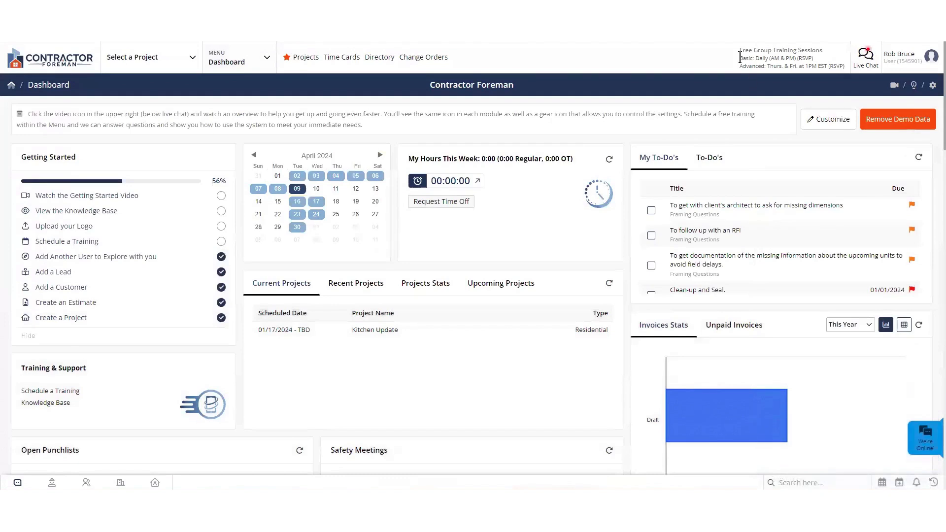
{"action": "mouse_move", "coordinate": [780, 58]}
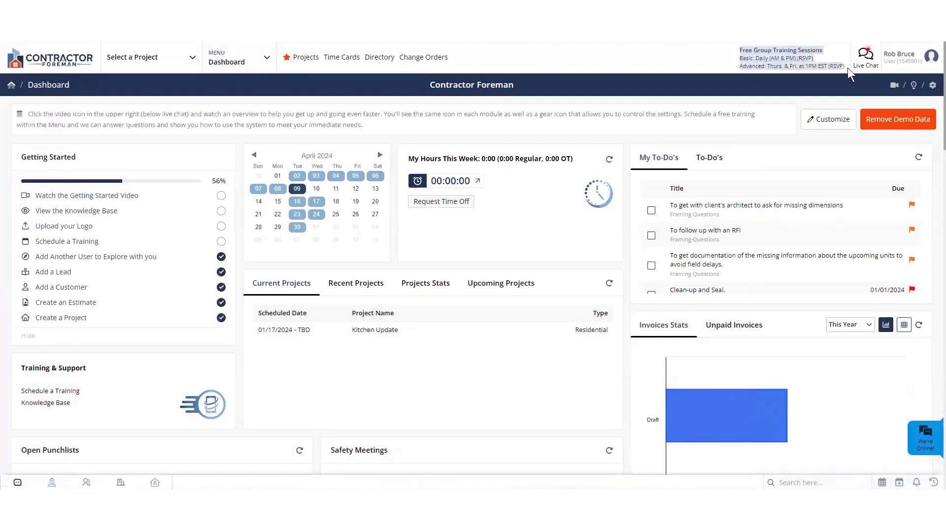
{"action": "mouse_move", "coordinate": [833, 71]}
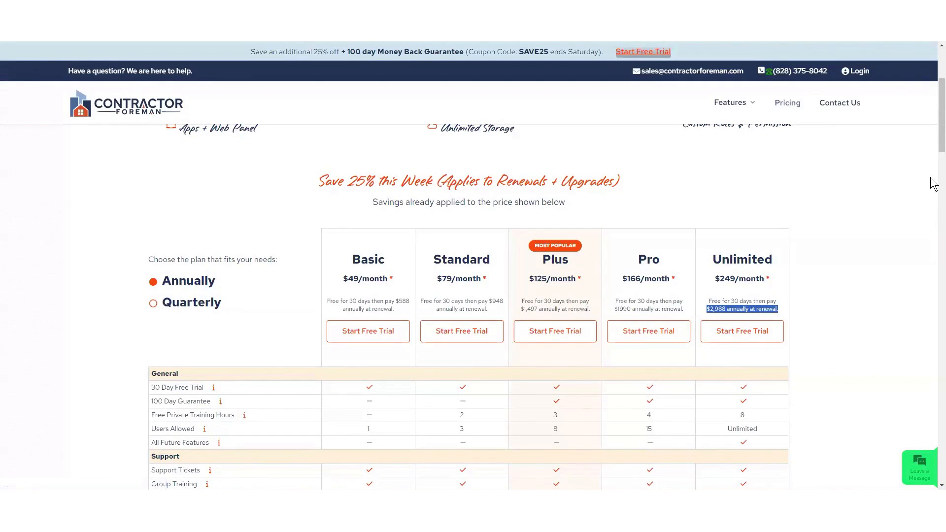
Step: Scroll the comparison table to the Support rows for group training, private training and live chat
{"action": "scroll", "scroll_direction": "down", "scroll_amount": 3}
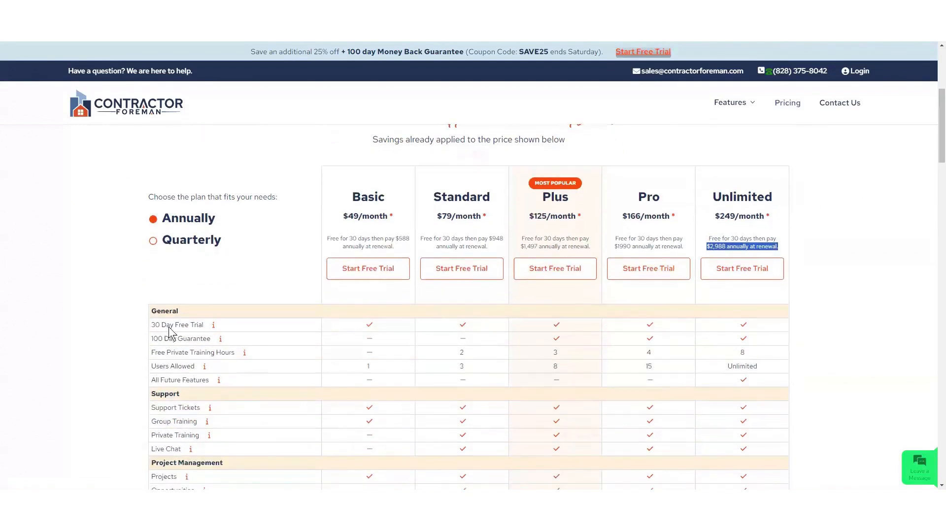
{"action": "mouse_move", "coordinate": [190, 332]}
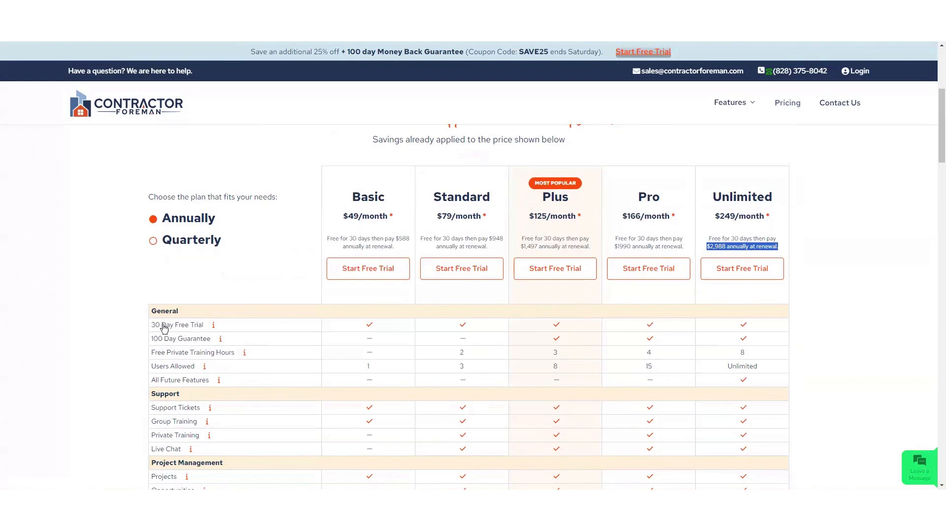
{"action": "mouse_move", "coordinate": [192, 329]}
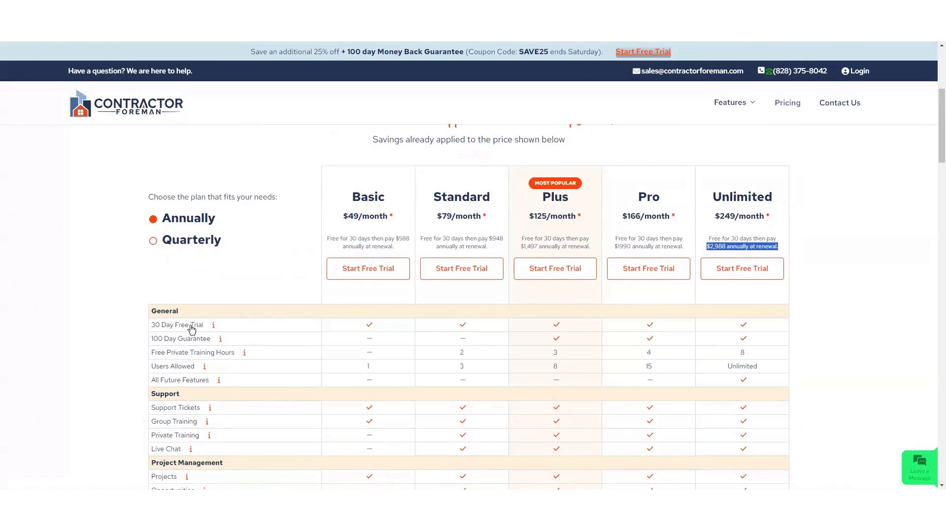
{"action": "mouse_move", "coordinate": [192, 332]}
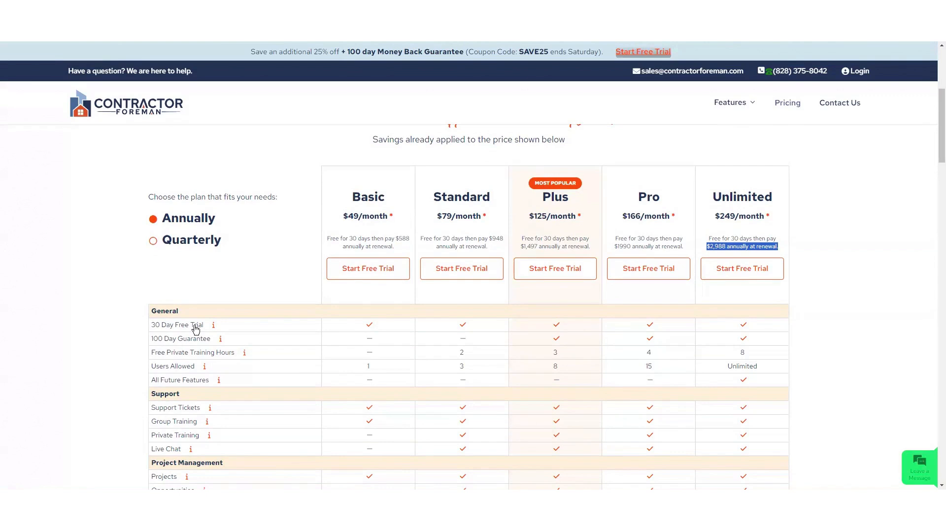
{"action": "mouse_move", "coordinate": [194, 330]}
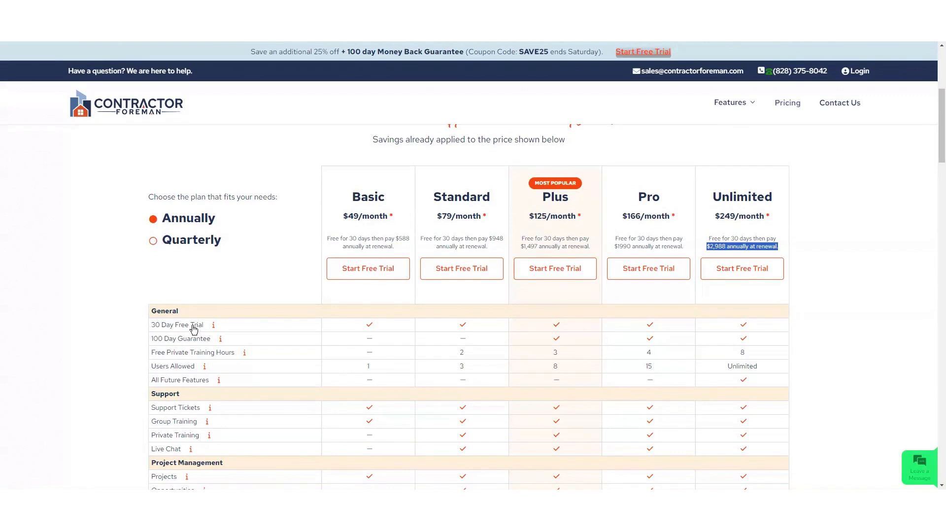
{"action": "mouse_move", "coordinate": [897, 190]}
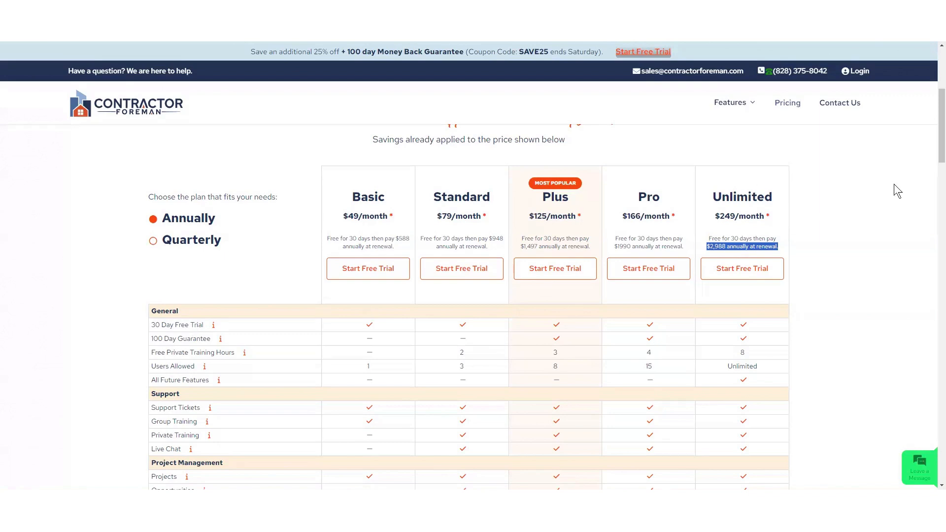
{"action": "mouse_move", "coordinate": [845, 168]}
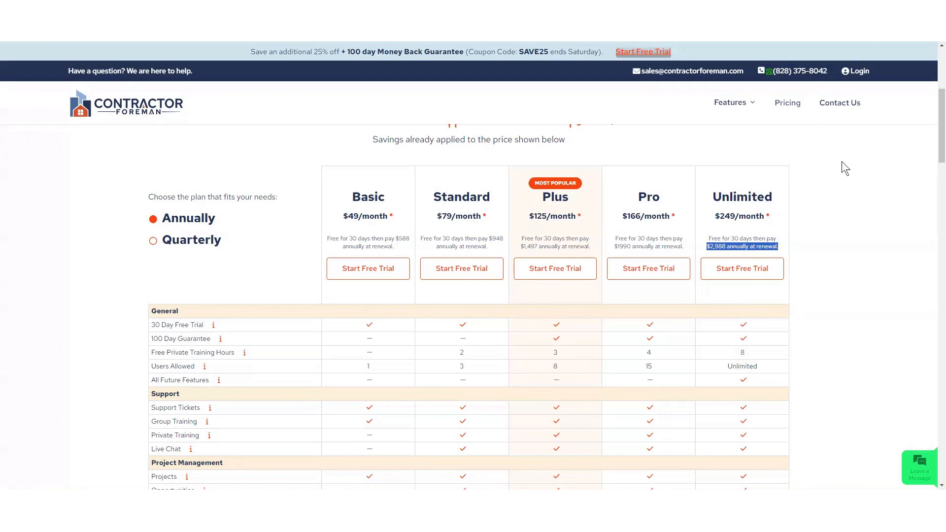
{"action": "mouse_move", "coordinate": [851, 168]}
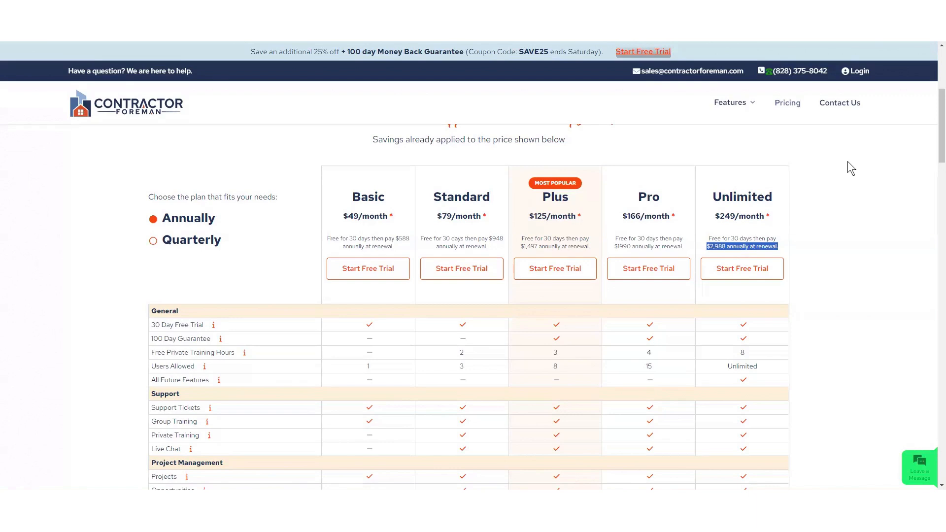